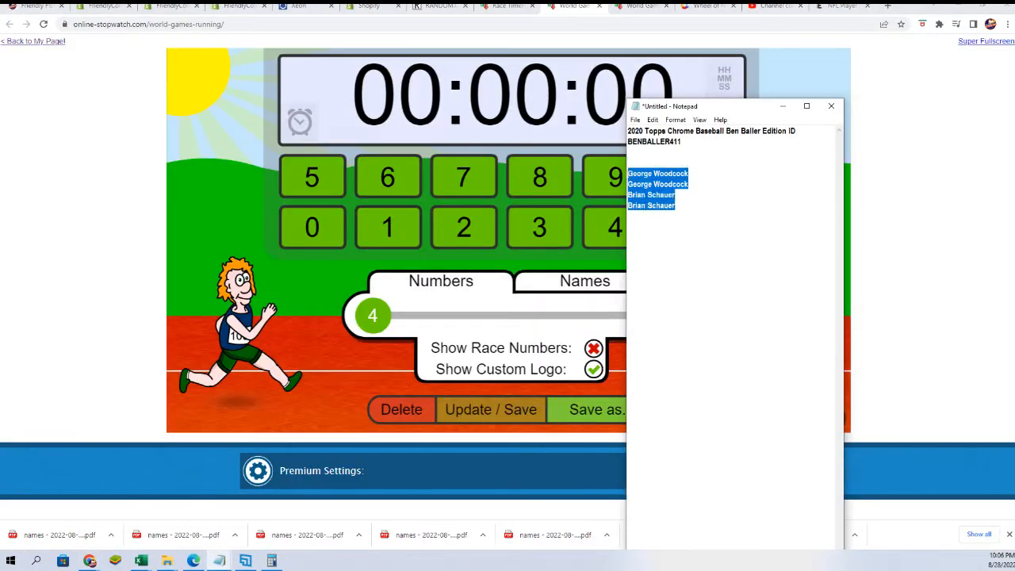
mouse_move(484, 224)
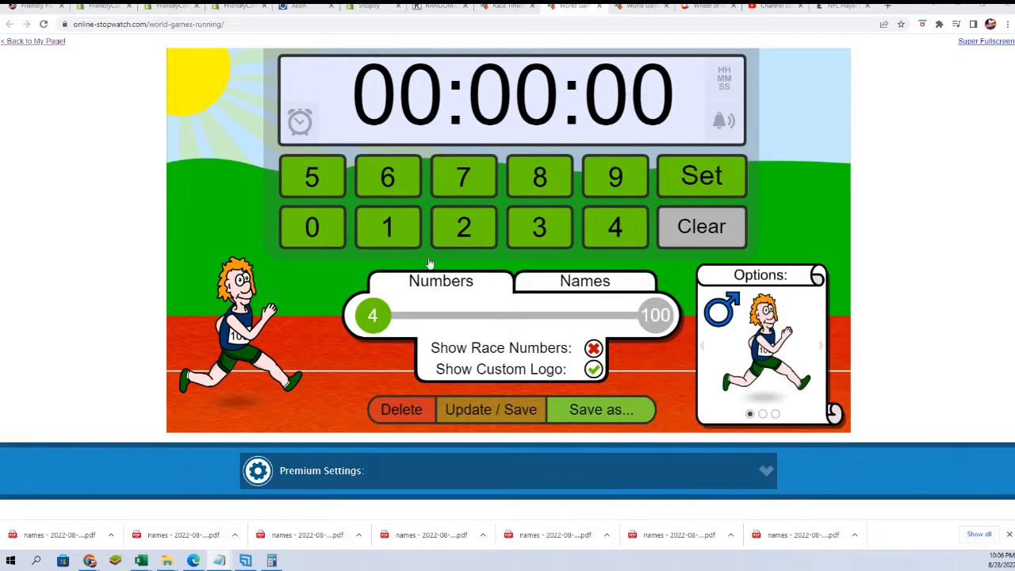
click(584, 280)
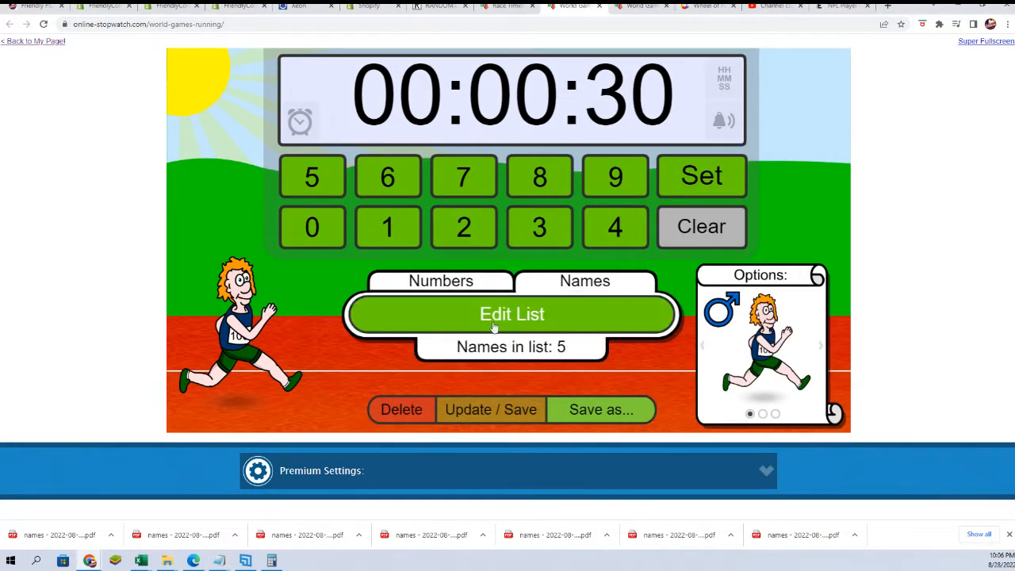
click(511, 314)
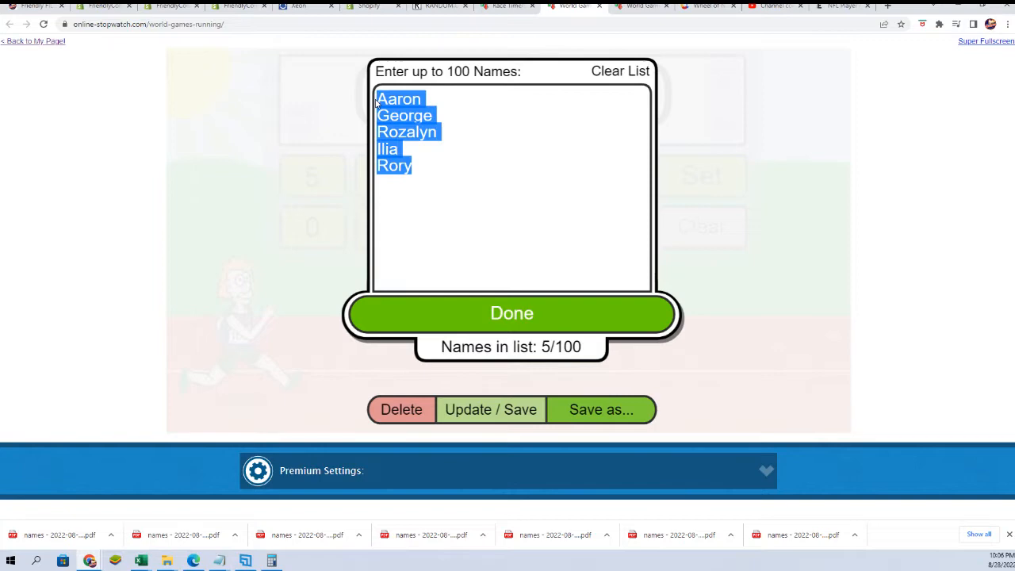
click(511, 314)
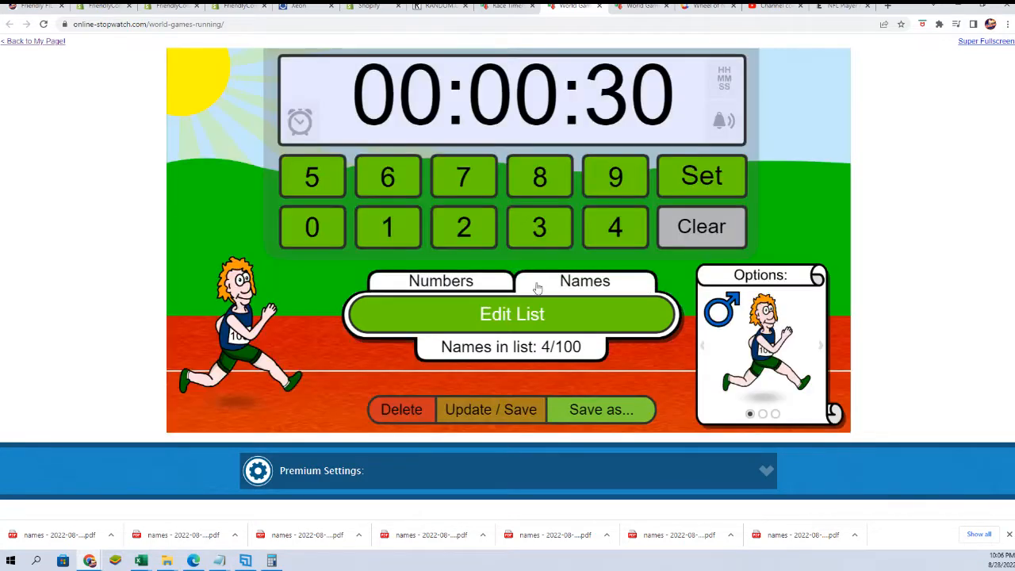
click(701, 176)
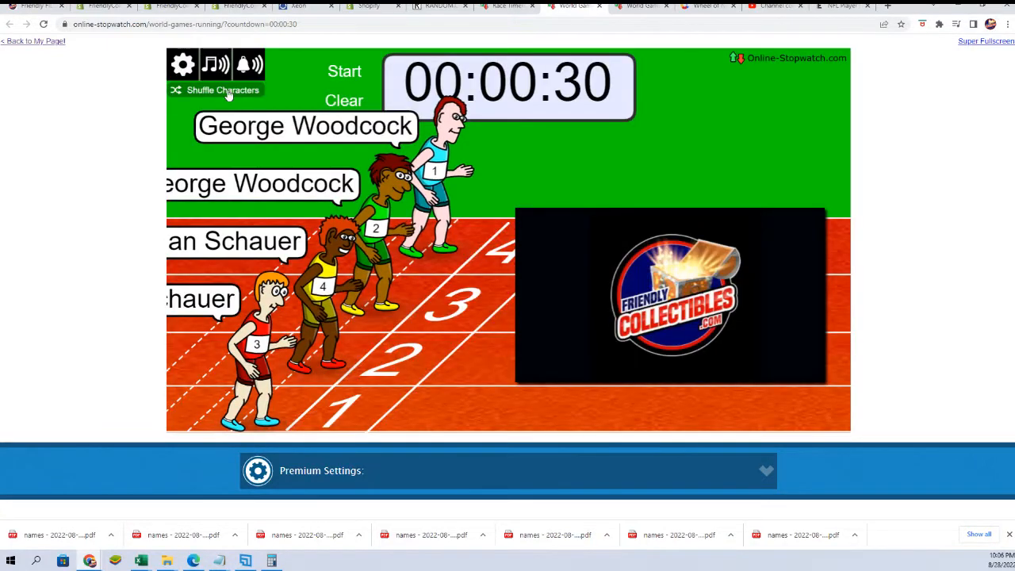
click(985, 41)
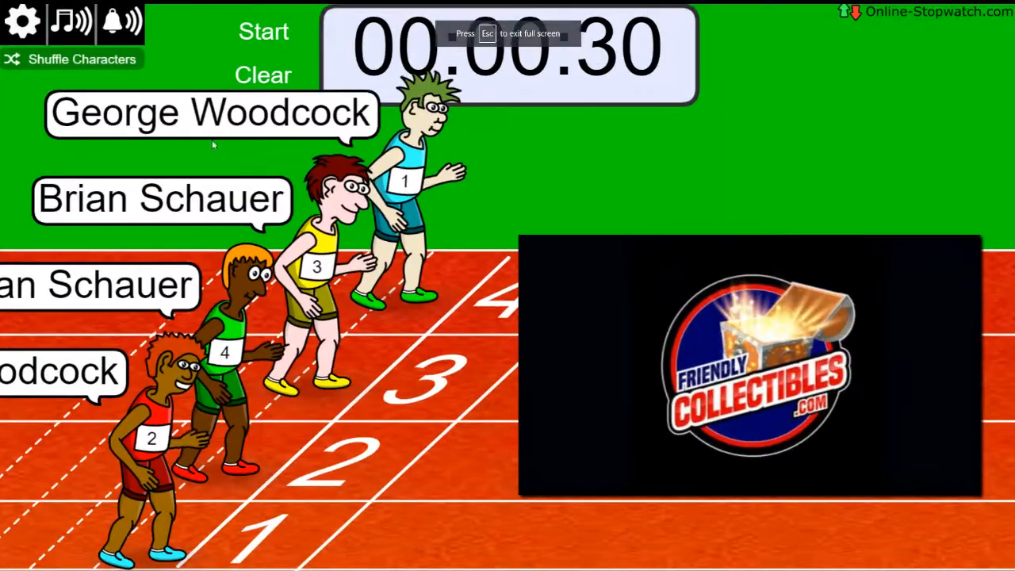
click(264, 32)
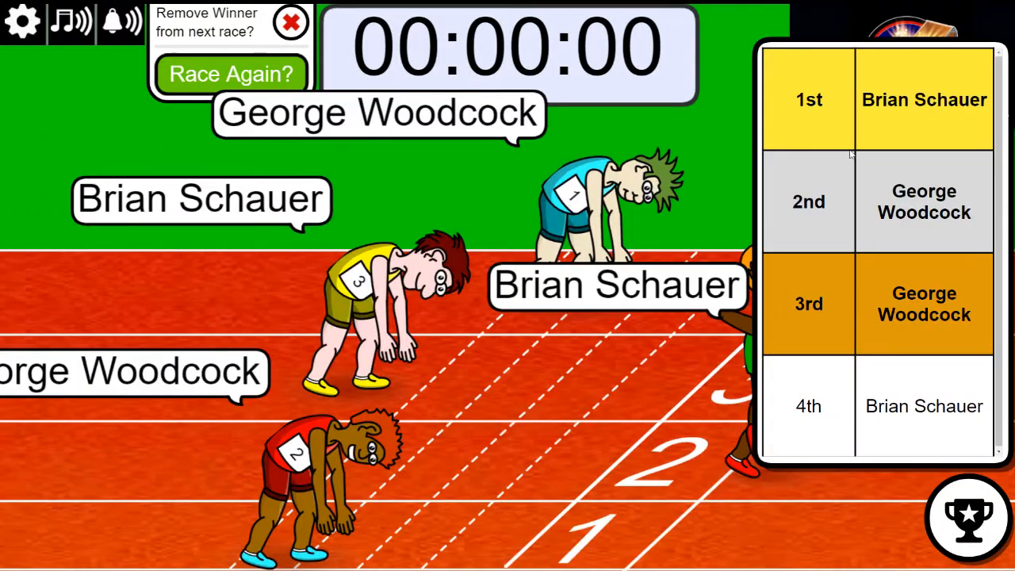
double_click(892, 99)
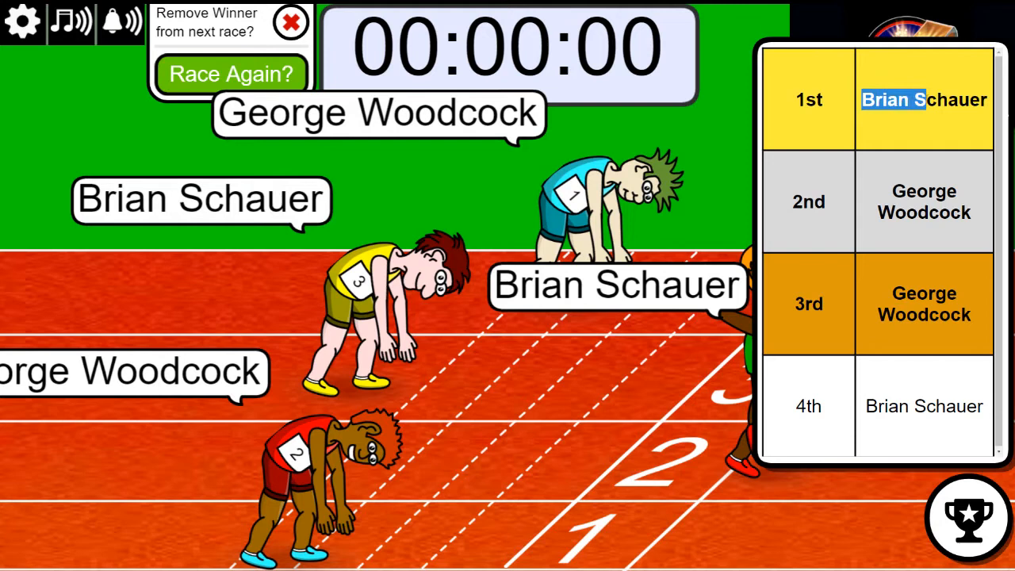
right_click(920, 99)
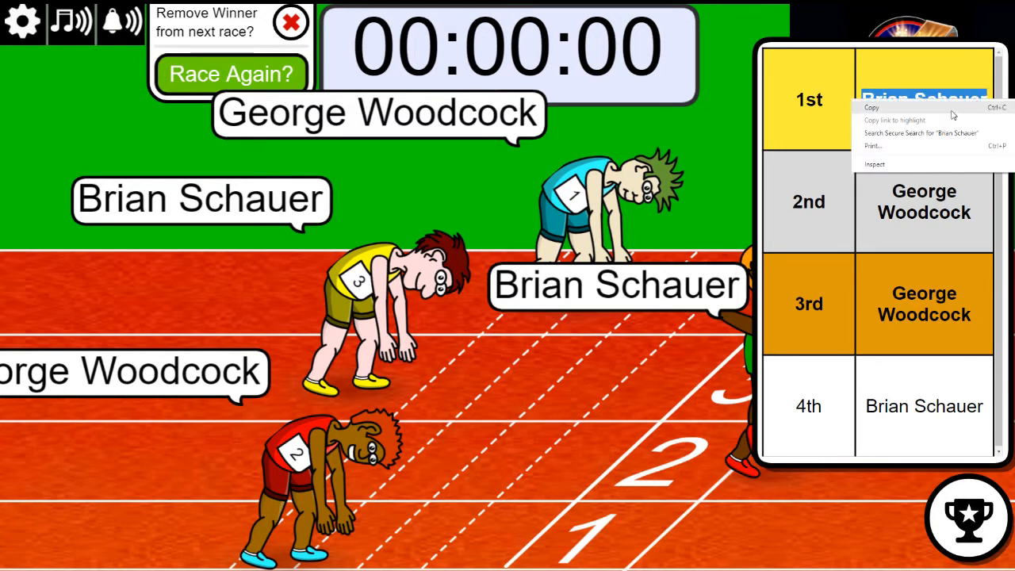